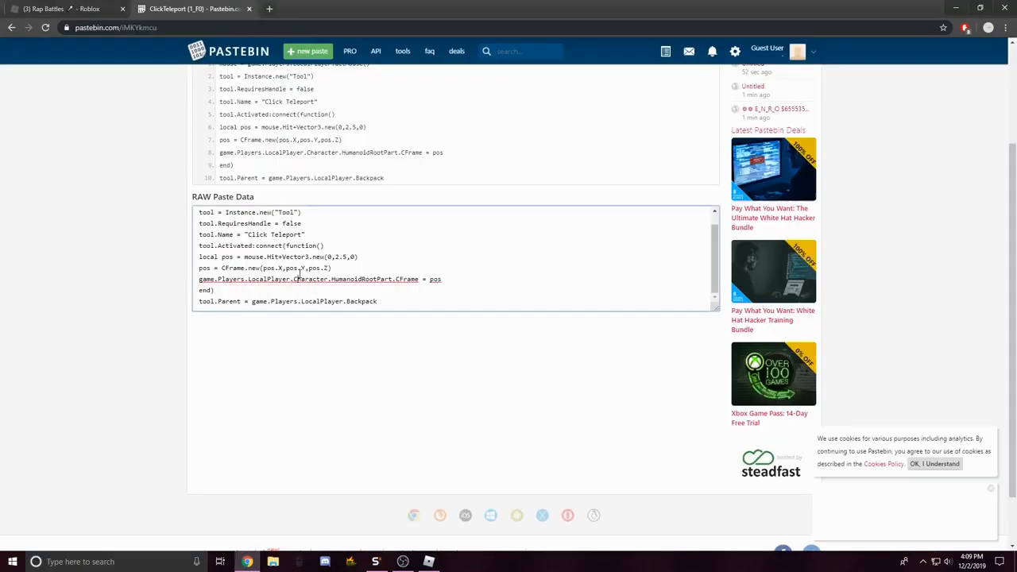
Step: Change the tool.Name value in the ClickTeleport script from 'Click Teleport' to 'Hack'
scroll("down", 3)
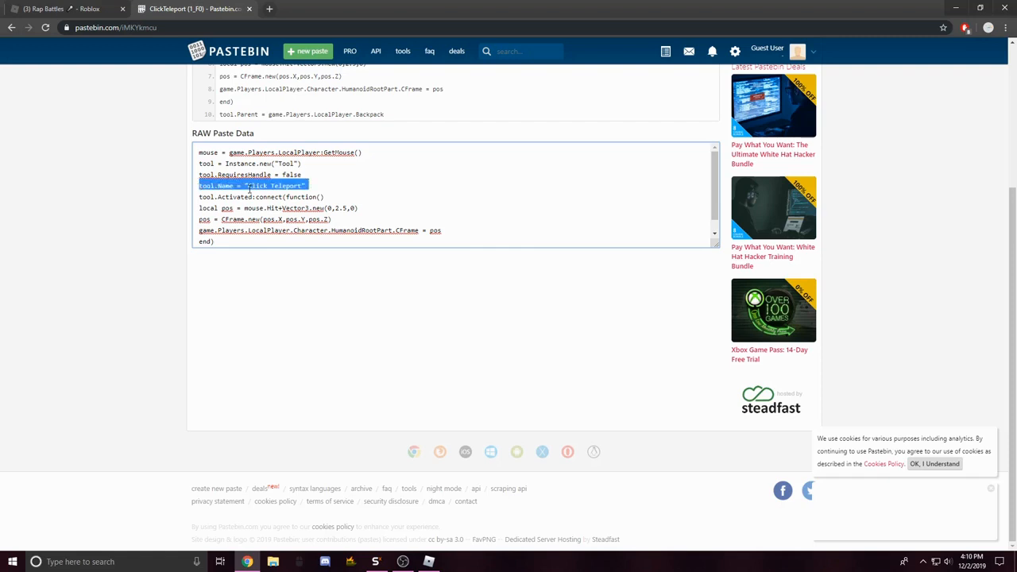
left_click(251, 185)
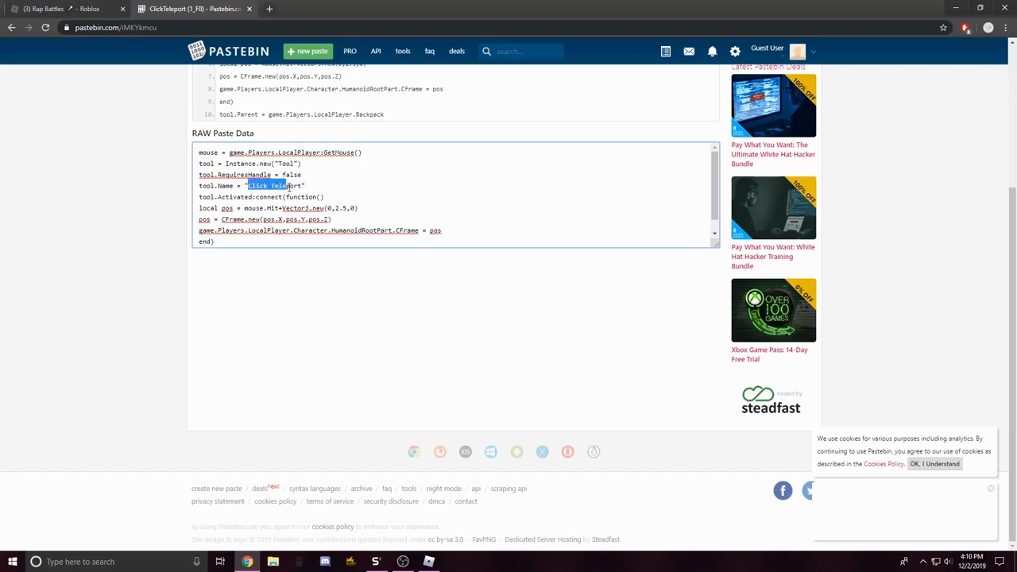
left_click(375, 563)
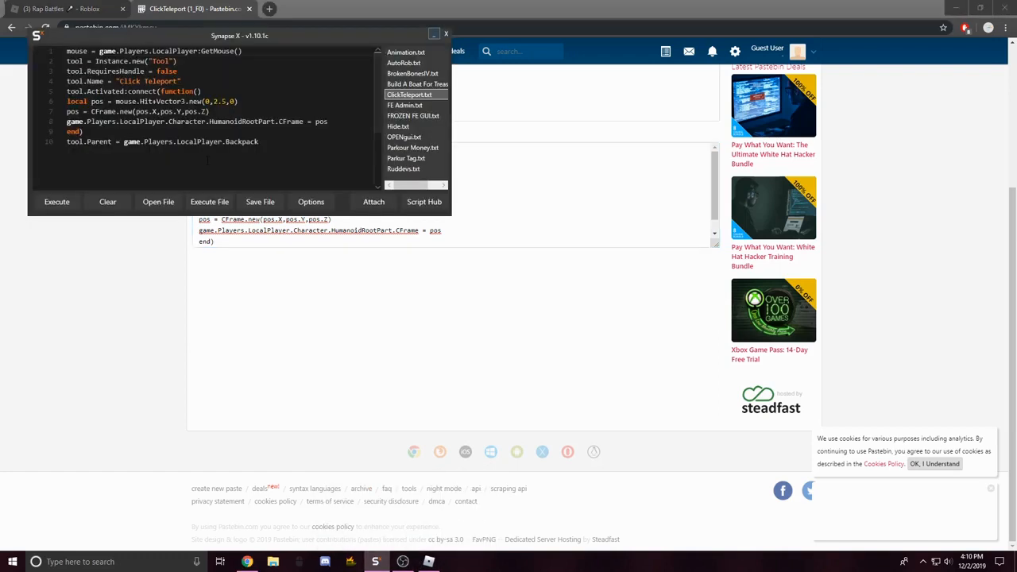
double_click(148, 82)
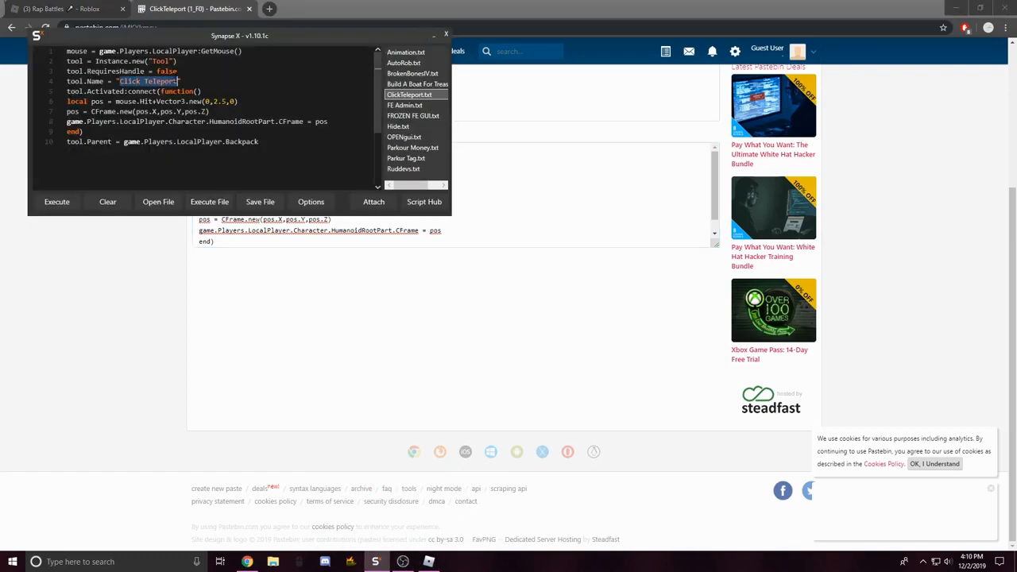
type("Hack")
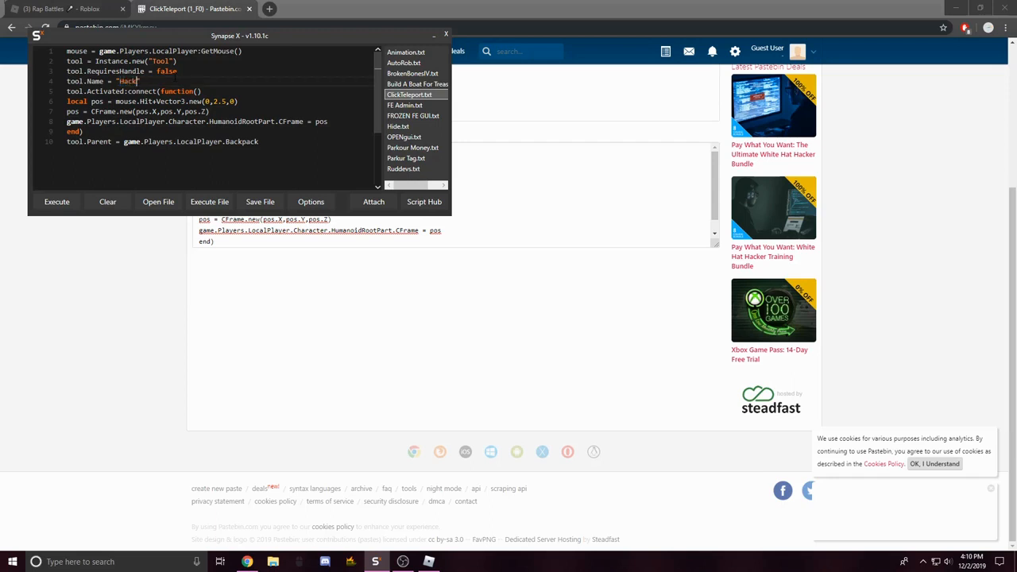
left_click(404, 562)
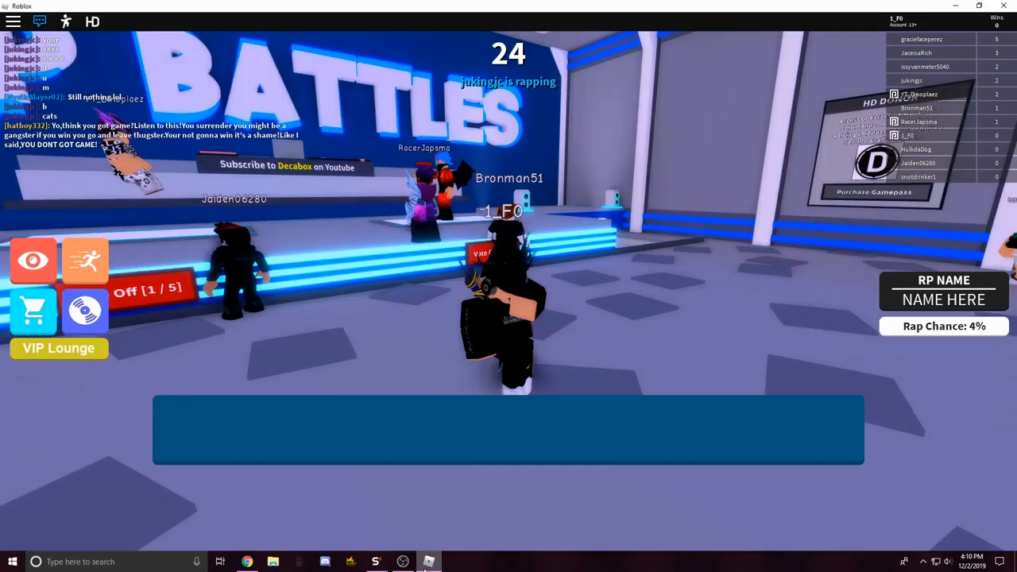
Step: Execute the renamed Hack script from Synapse X into the rap battles game
left_click(375, 562)
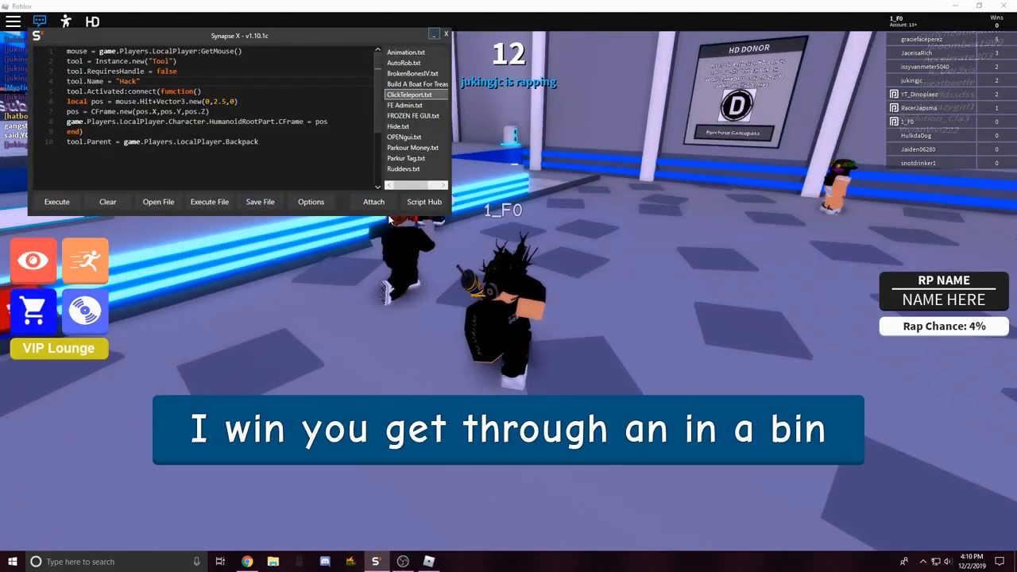
left_click(373, 200)
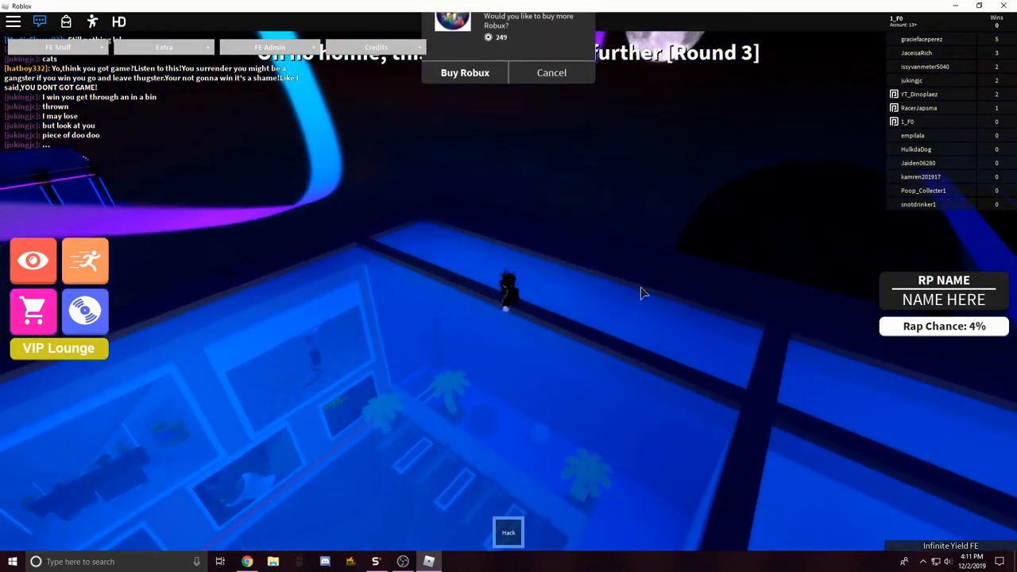
Step: Teleport down into the VIP area with the Hack tool and cancel the VIP Access purchase
left_click(552, 73)
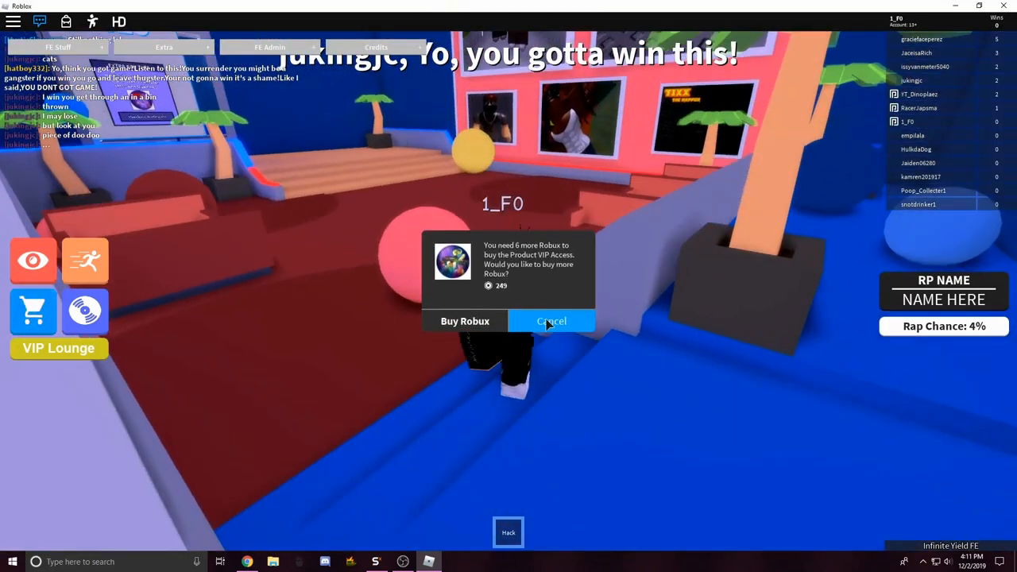
left_click(552, 321)
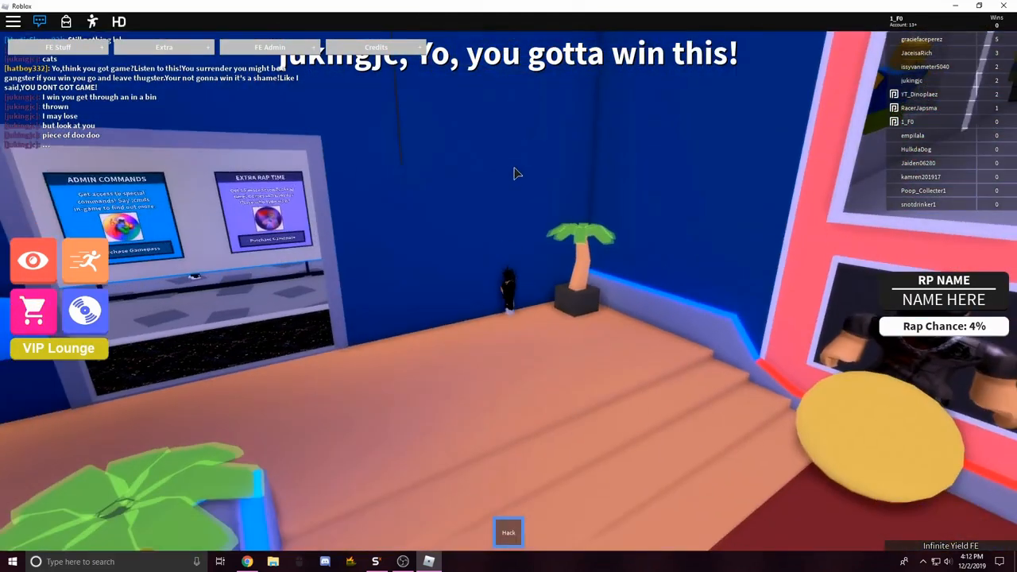